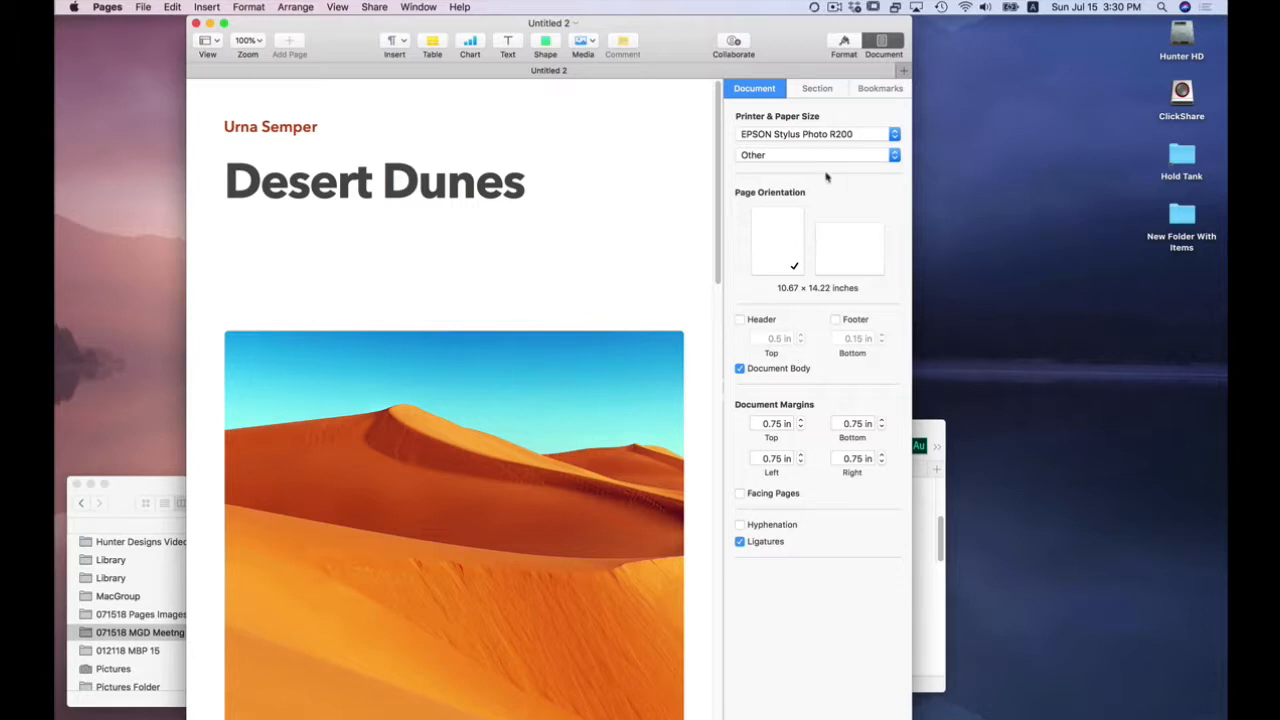
mouse_move(920, 108)
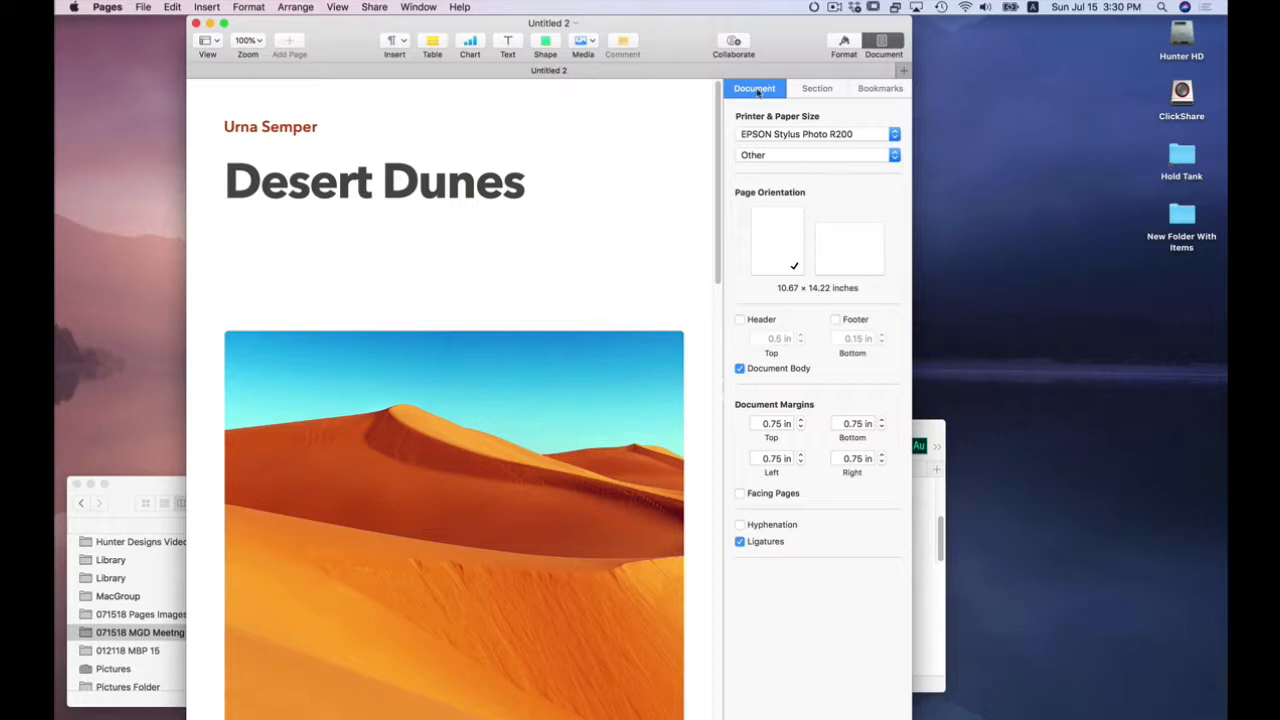
mouse_move(824, 268)
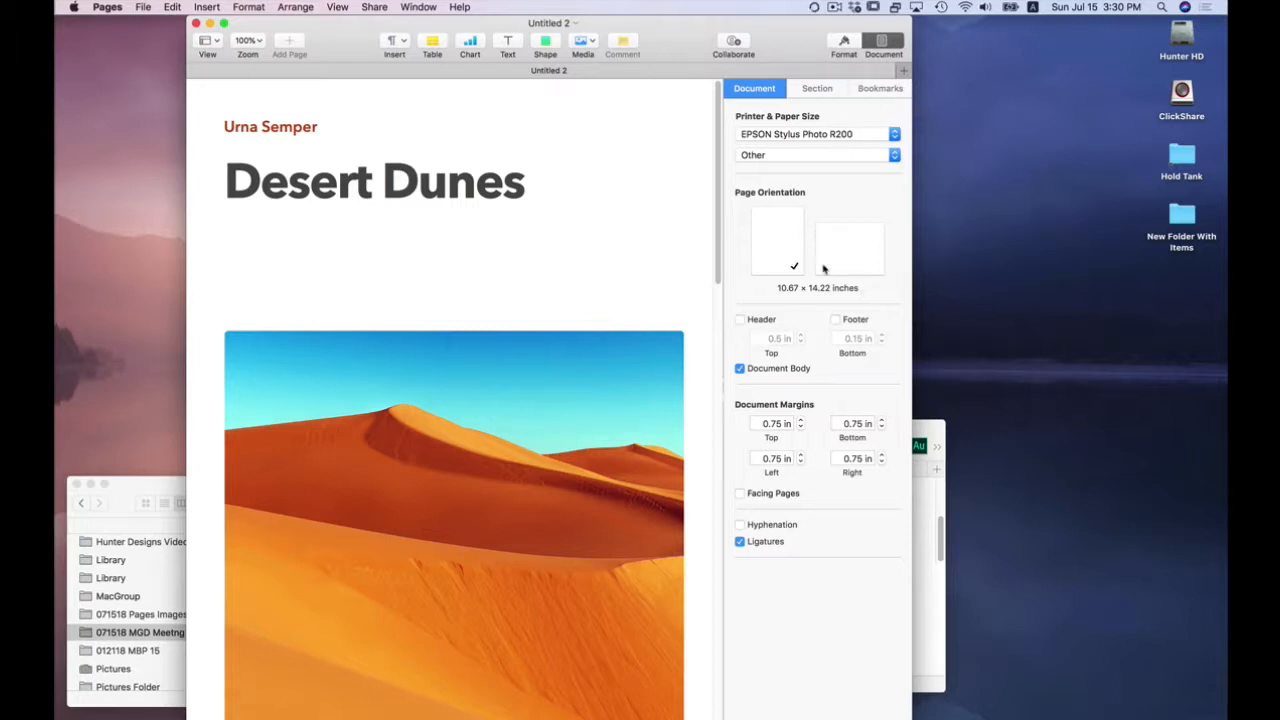
mouse_move(856, 258)
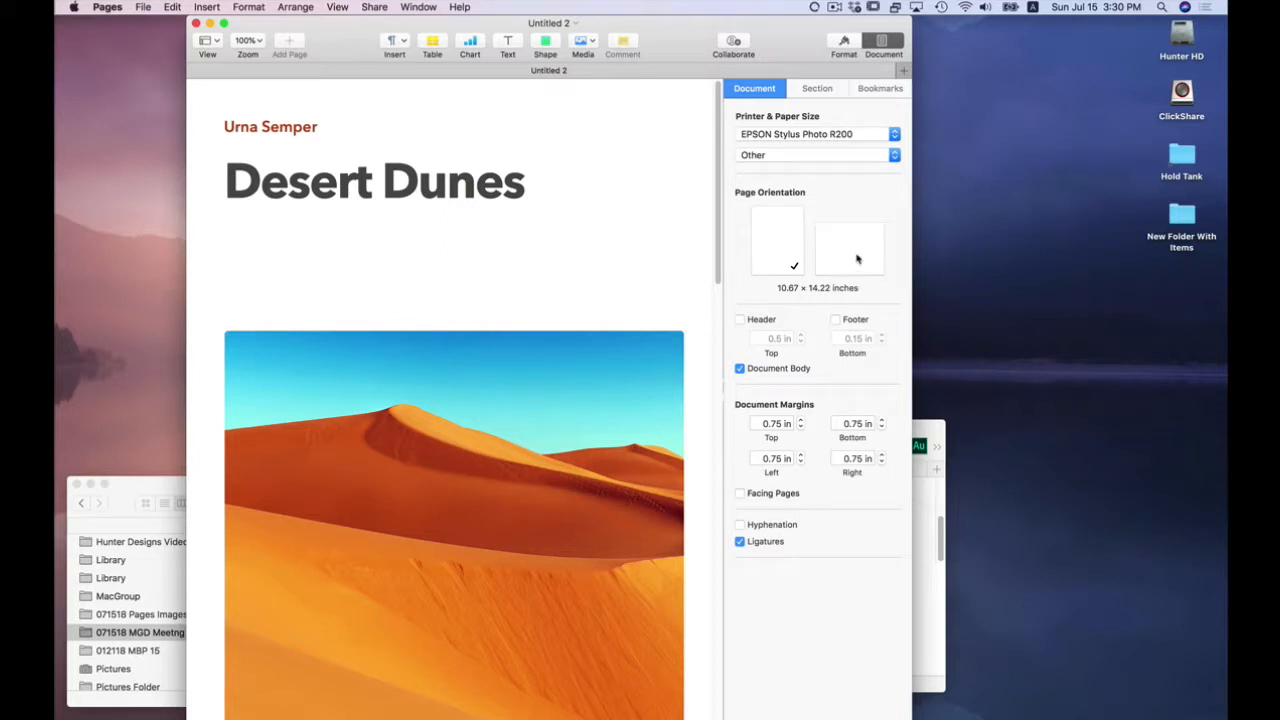
mouse_move(850, 244)
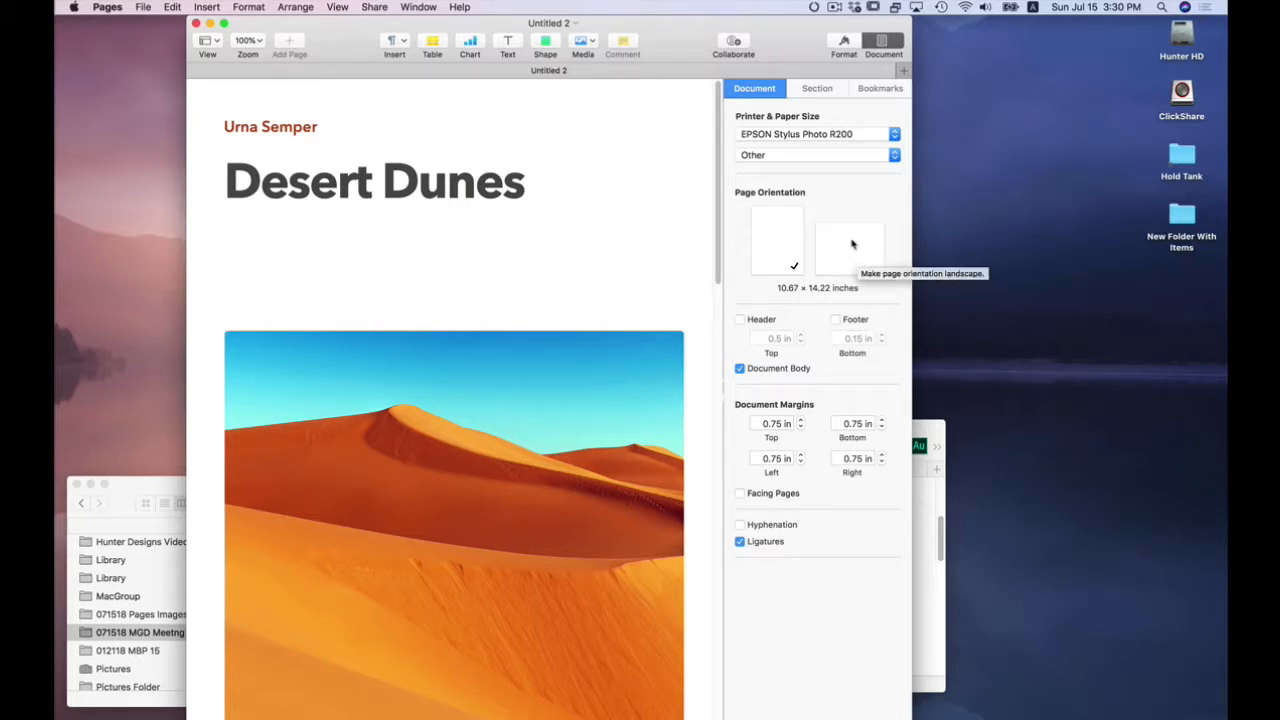
- Switch to landscape orientation and enable both the header and the footer
left_click(848, 240)
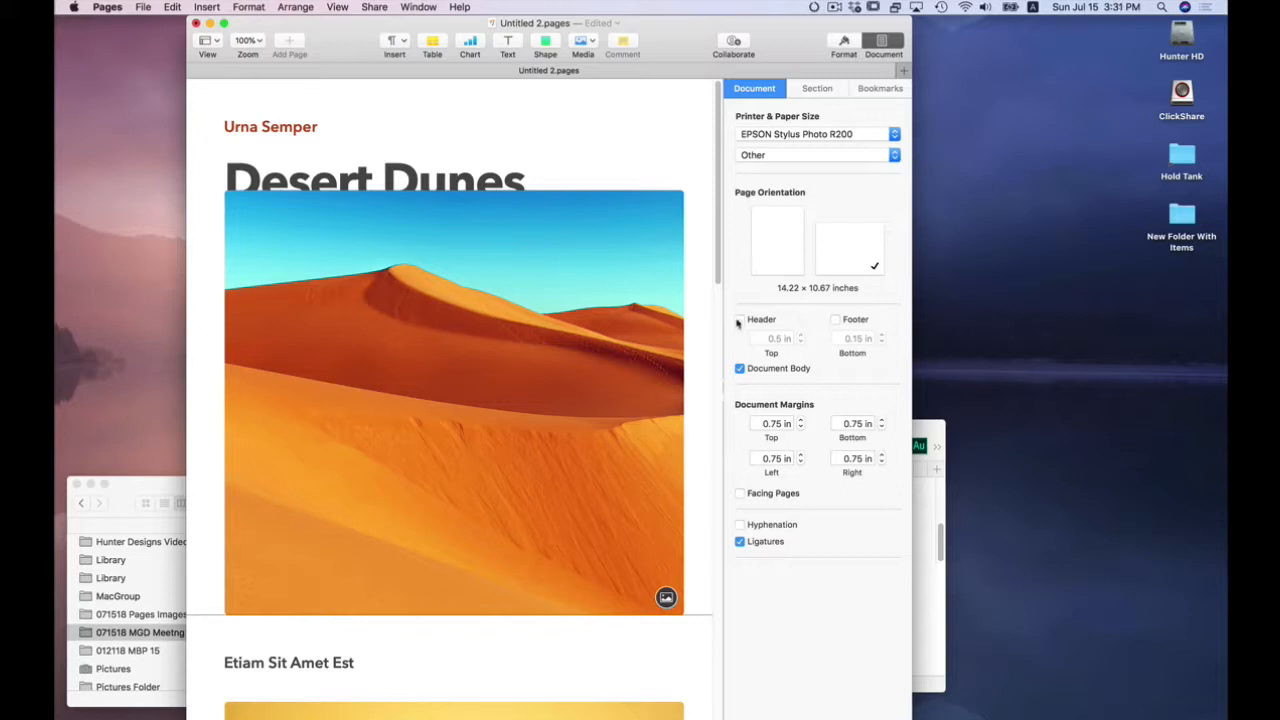
left_click(740, 320)
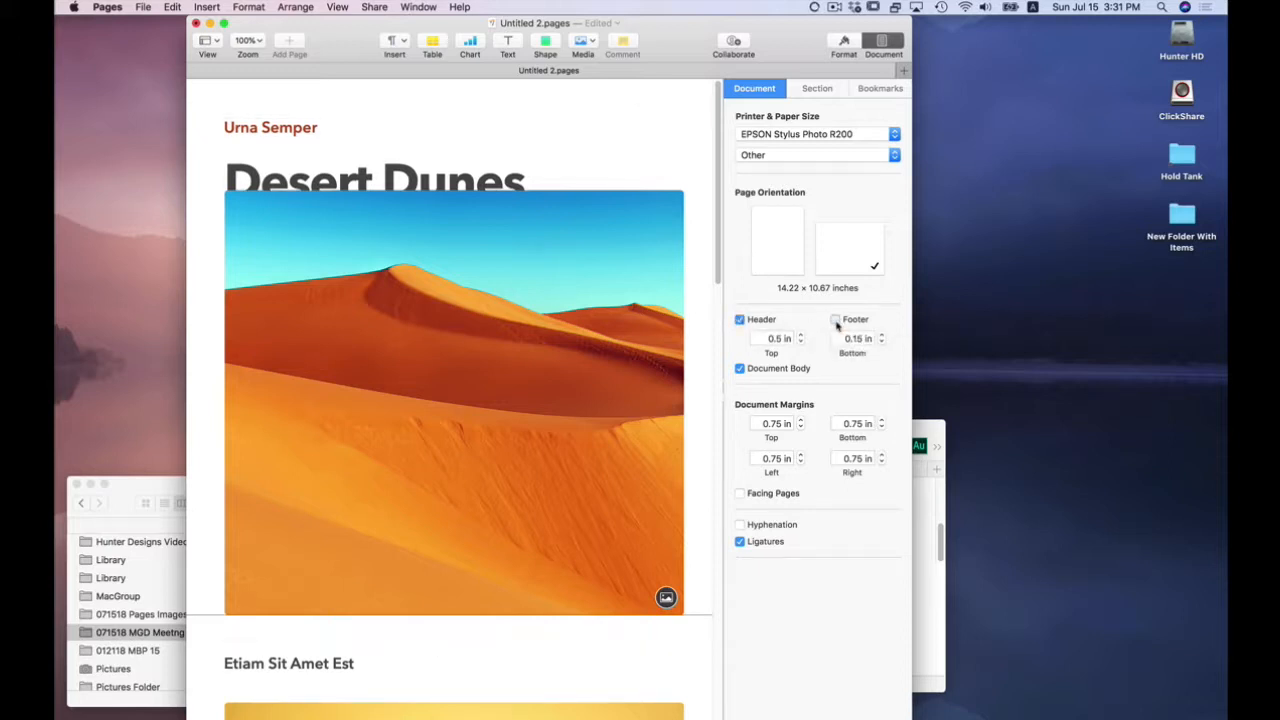
left_click(836, 320)
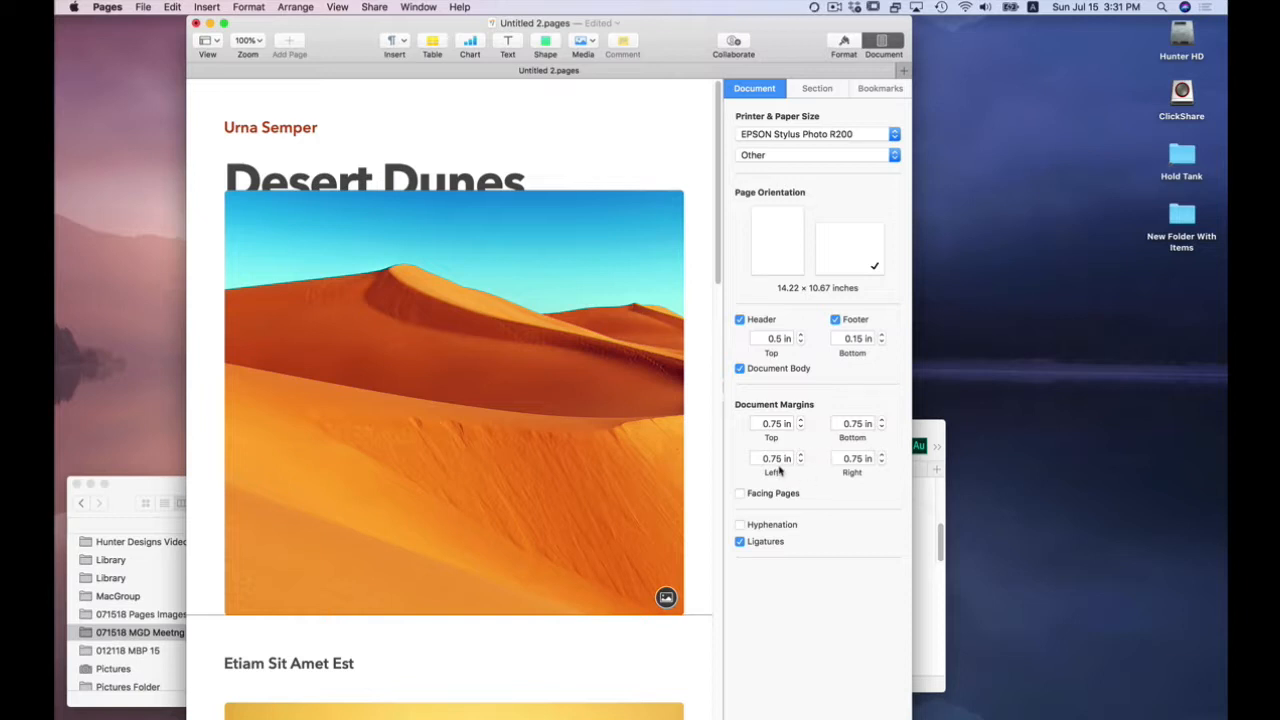
mouse_move(826, 442)
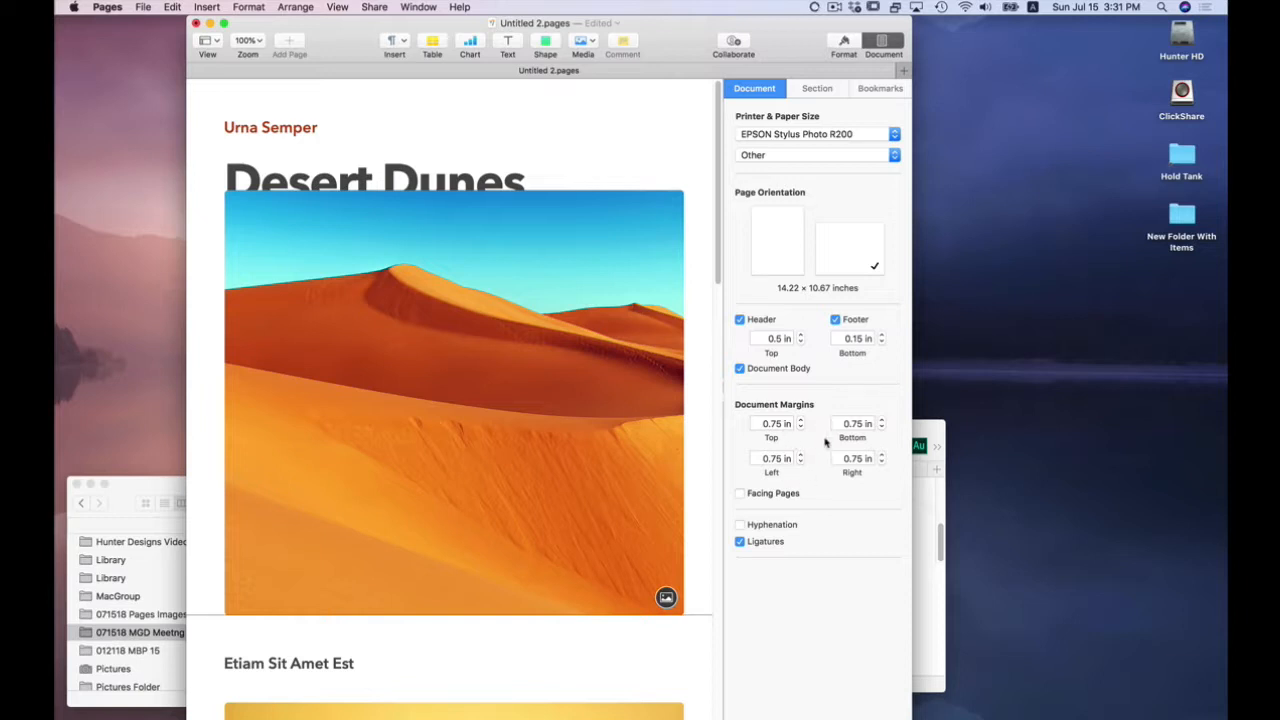
mouse_move(778, 458)
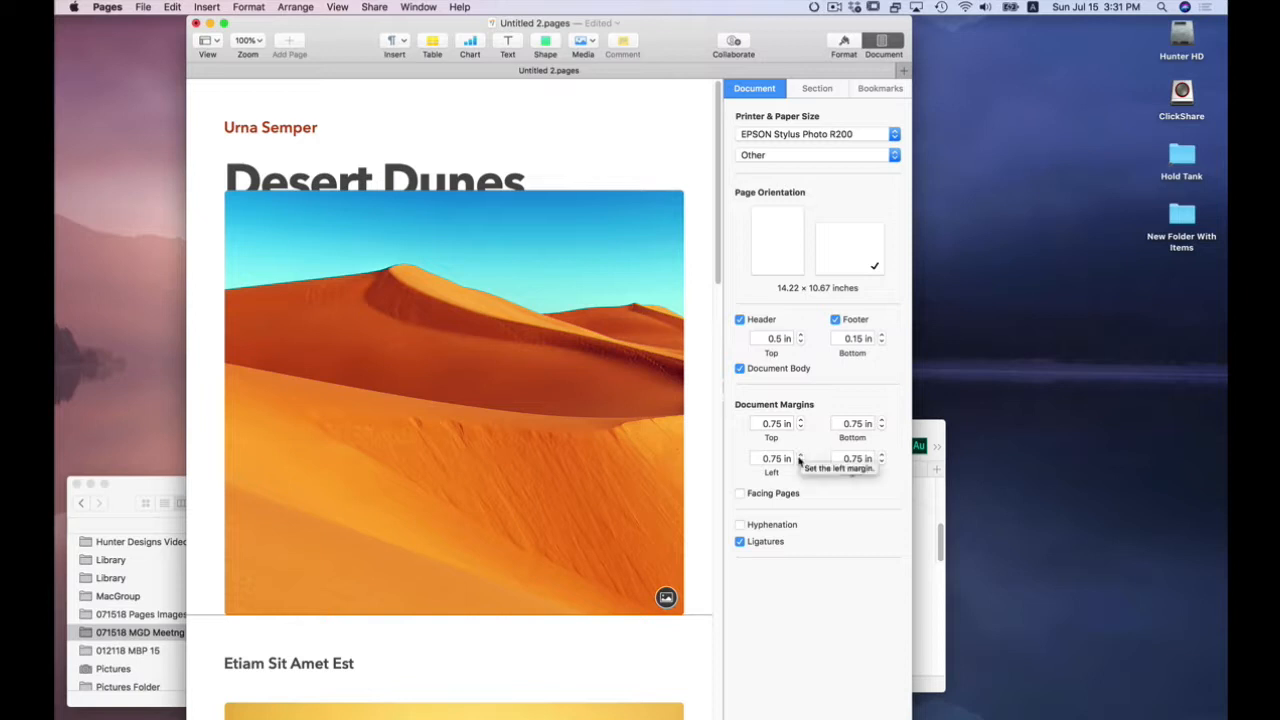
mouse_move(822, 500)
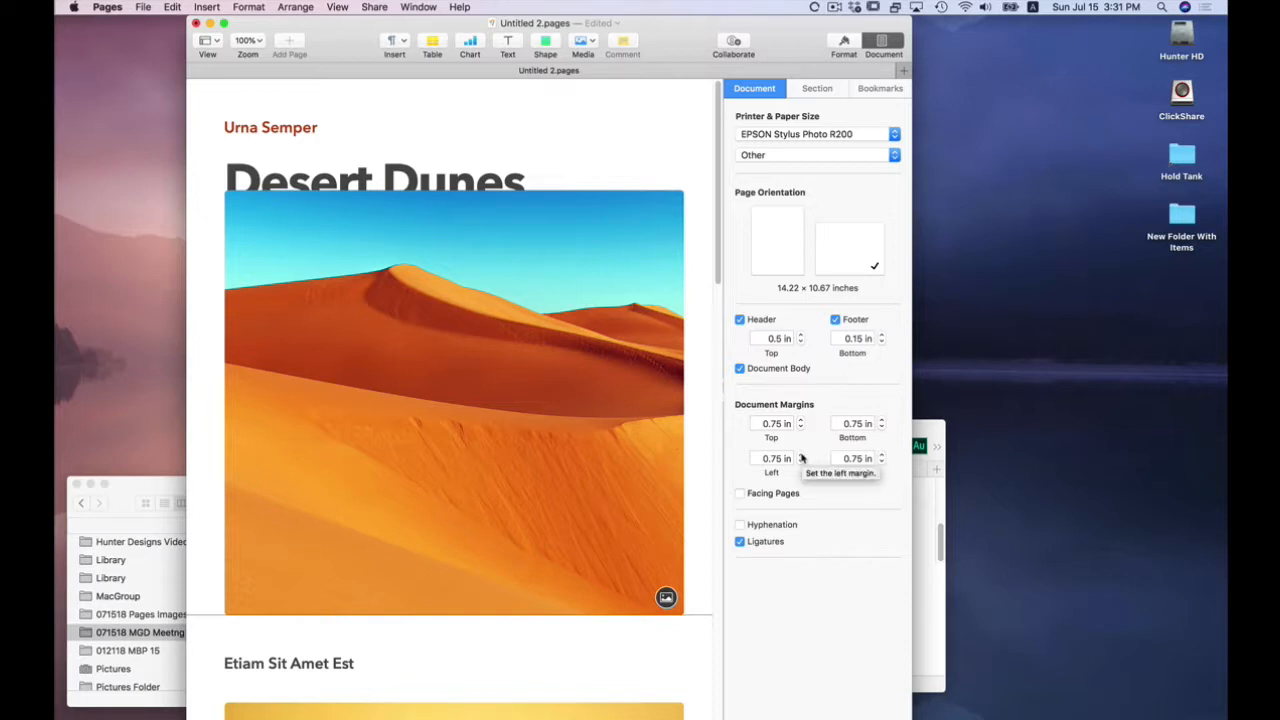
- Set the left and right document margins to 1 inch each
left_click(800, 456)
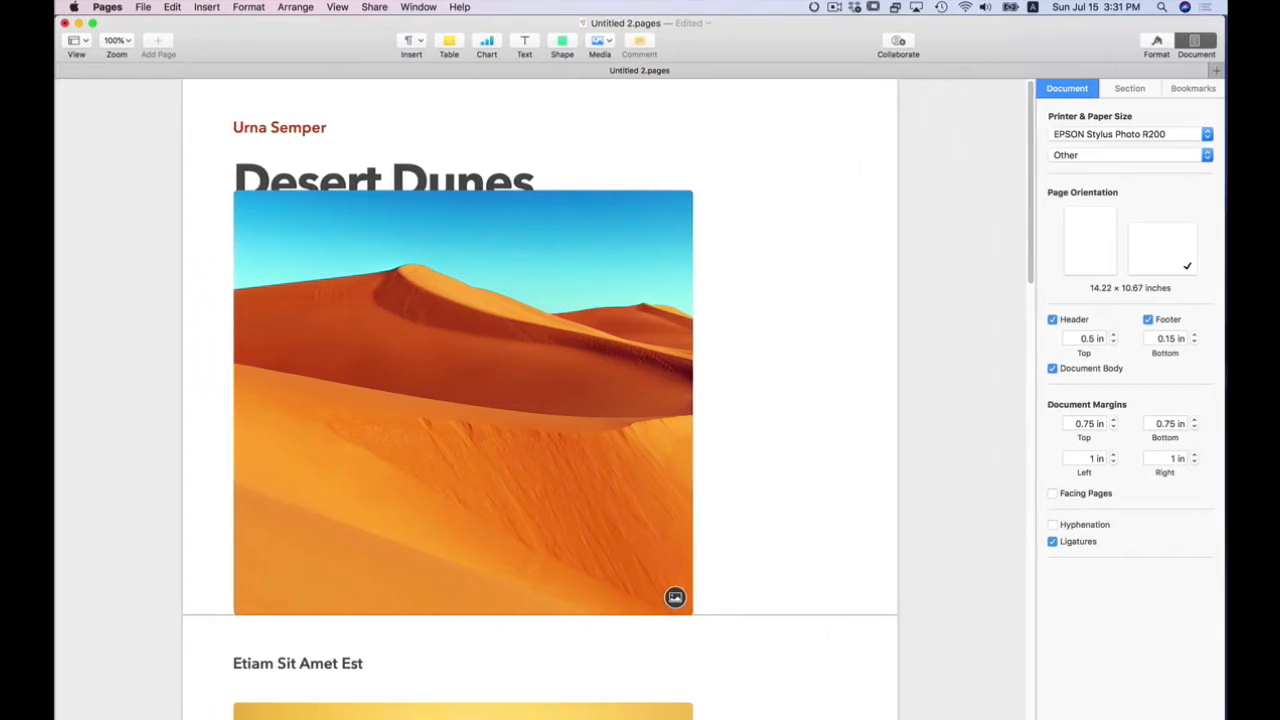
mouse_move(908, 544)
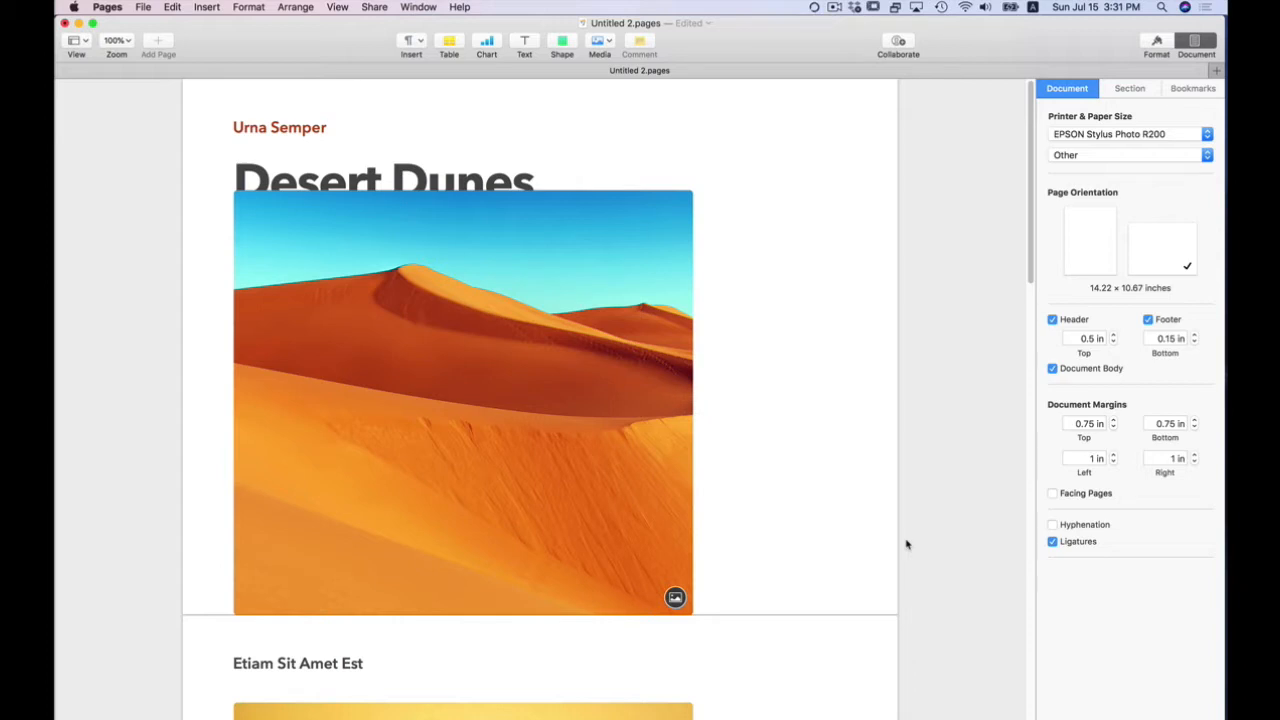
mouse_move(1008, 534)
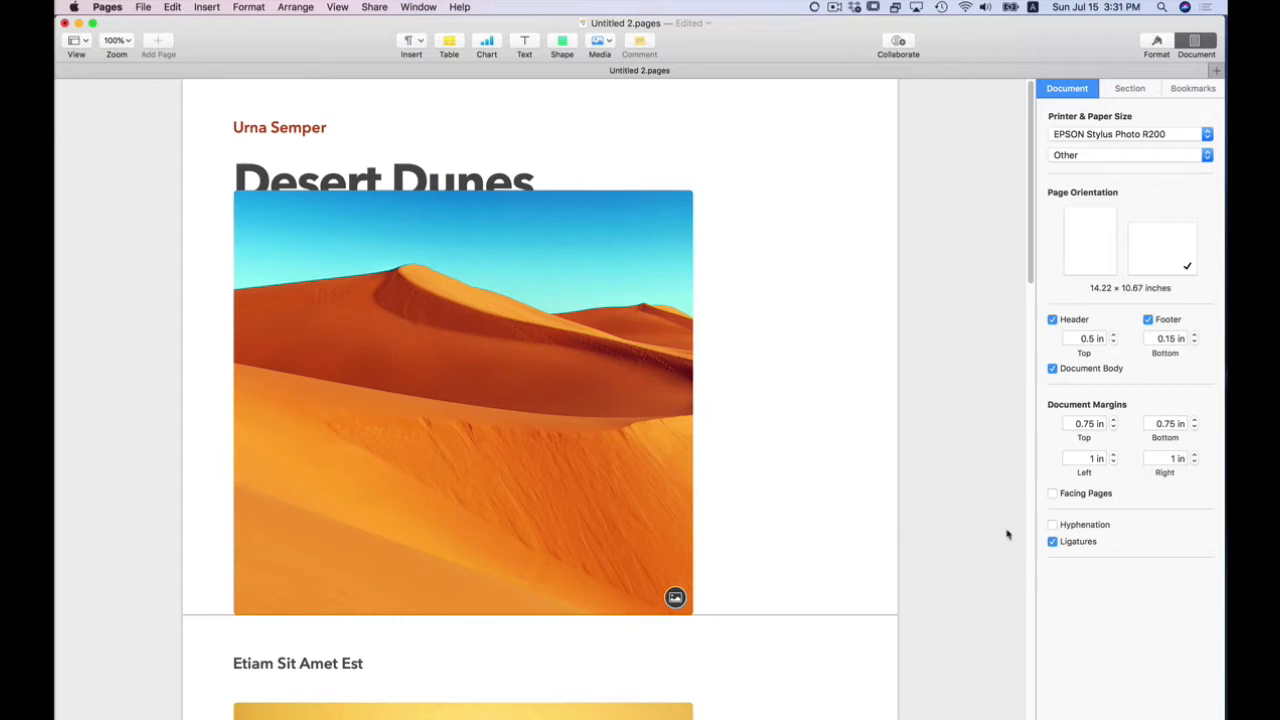
- Turn on the Hyphenation option in the Document sidebar
left_click(1052, 540)
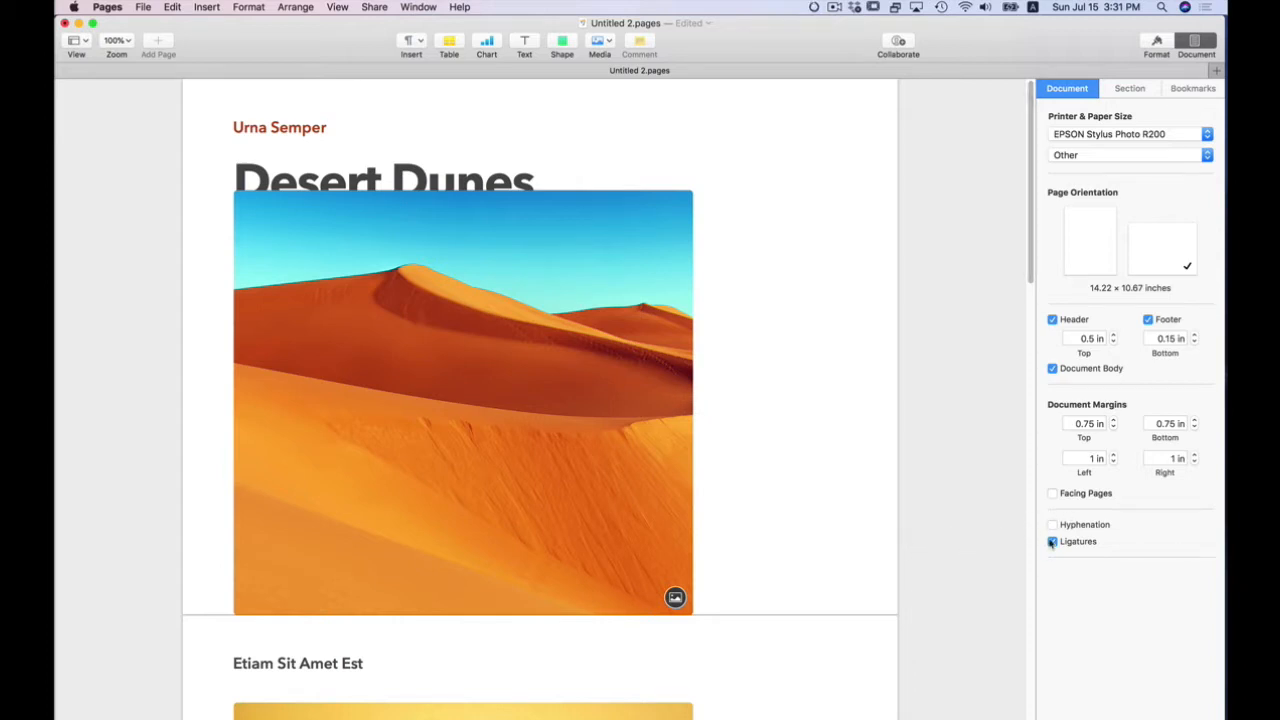
left_click(1052, 524)
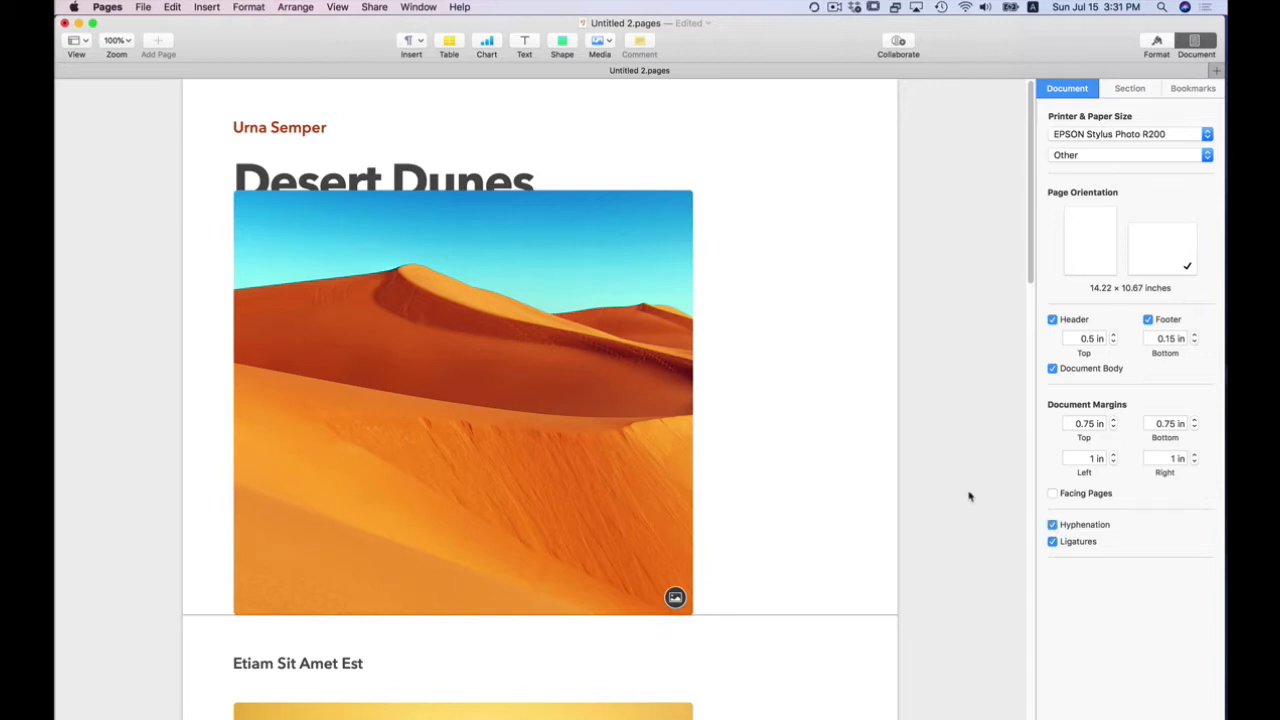
mouse_move(656, 400)
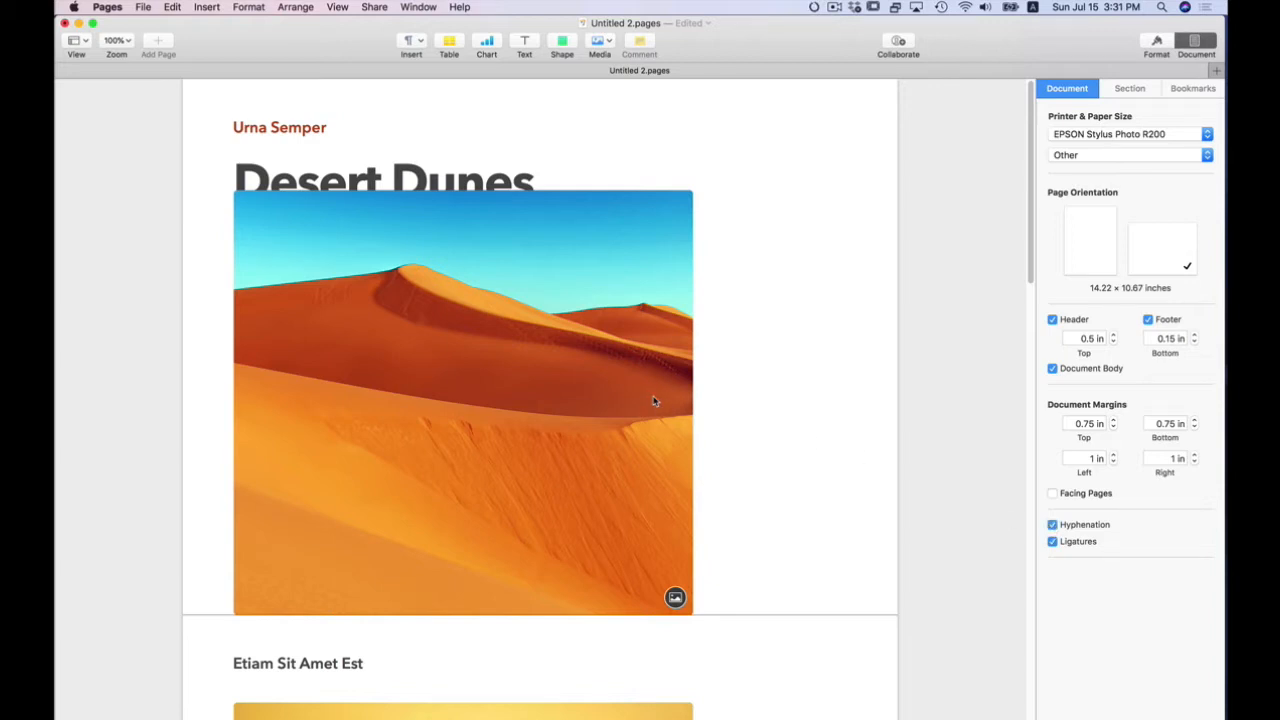
- Resize the dune photo smaller so it sits clear below the 'Desert Dunes' title
left_click(462, 400)
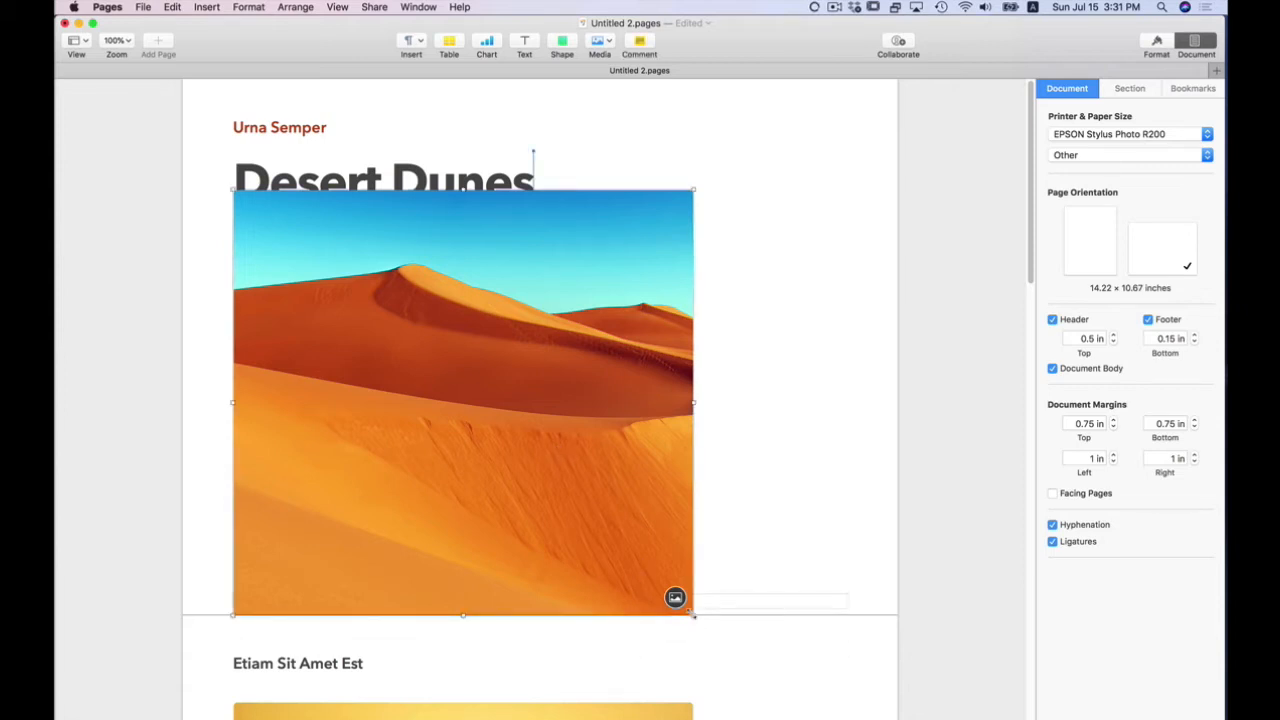
left_click_drag(692, 616, 536, 496)
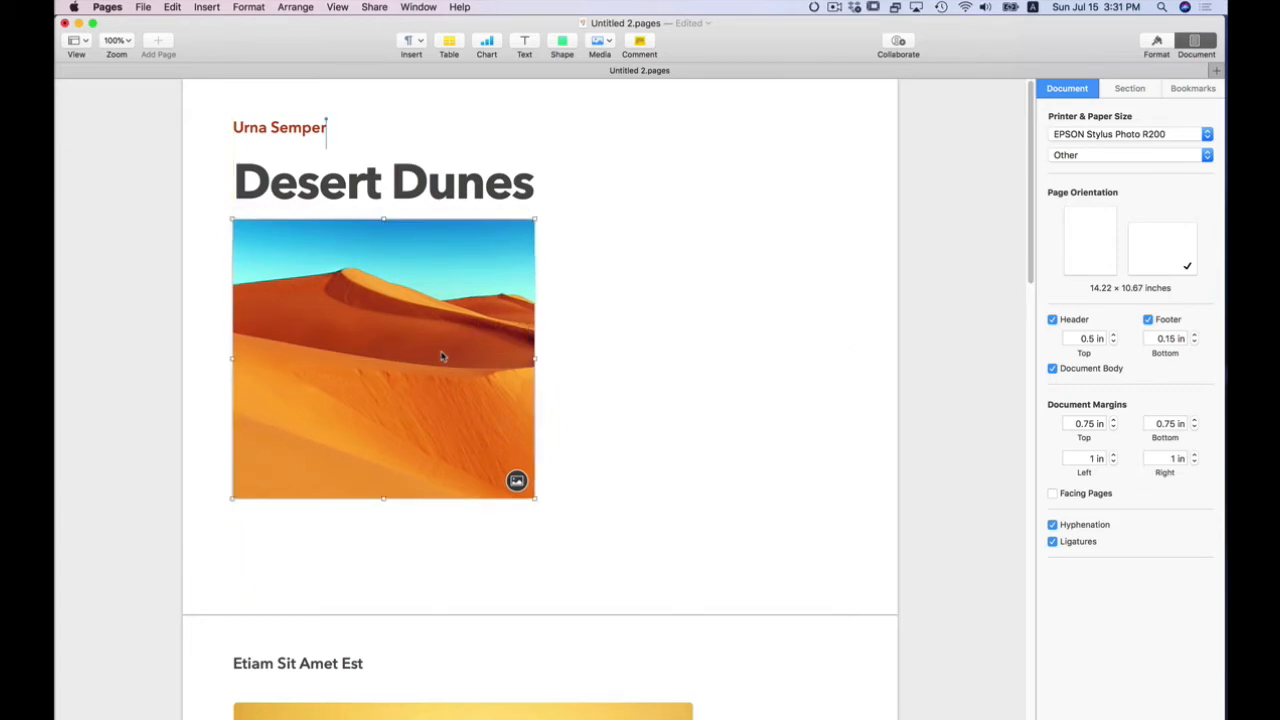